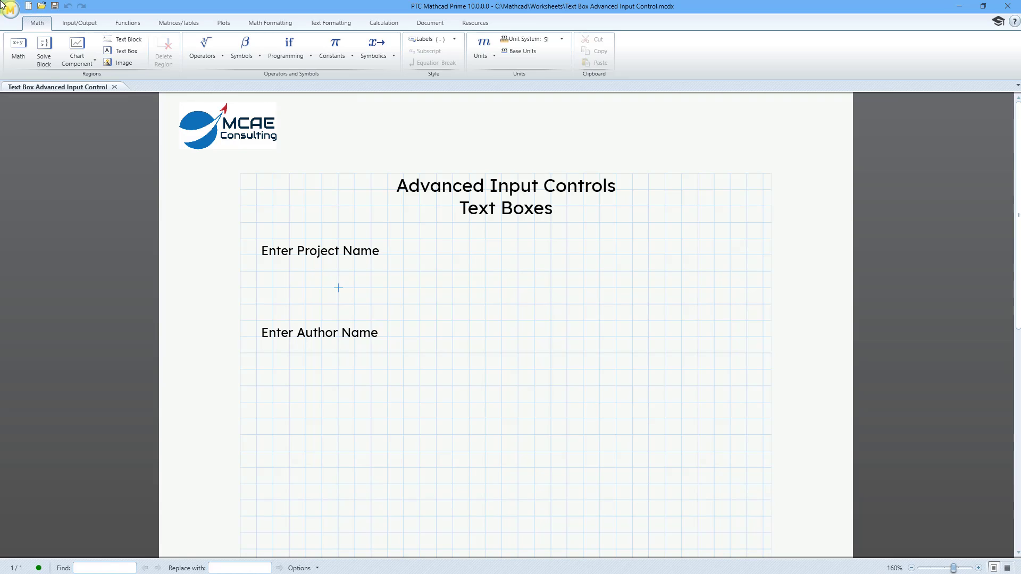
{"action": "mouse_move", "coordinate": [227, 300]}
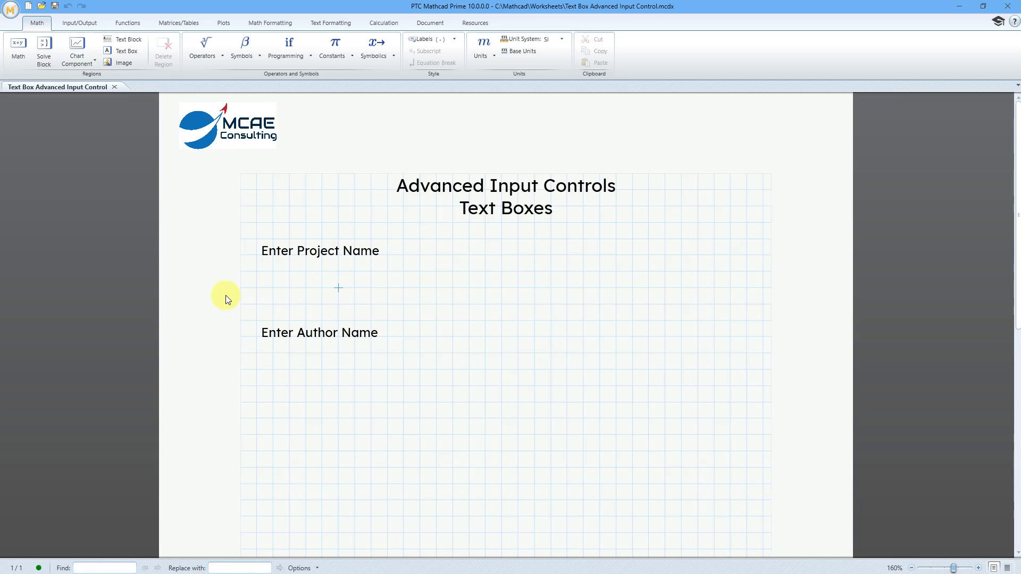
{"action": "mouse_move", "coordinate": [220, 298]}
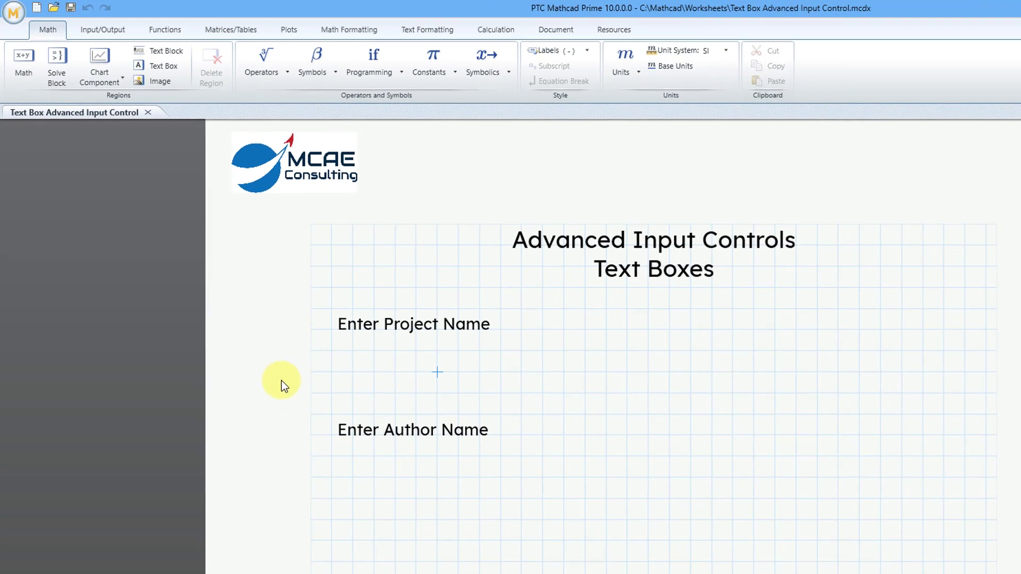
Insert an Advanced Text Box control named Project and drag it wider.
{"action": "left_click", "coordinate": [102, 30]}
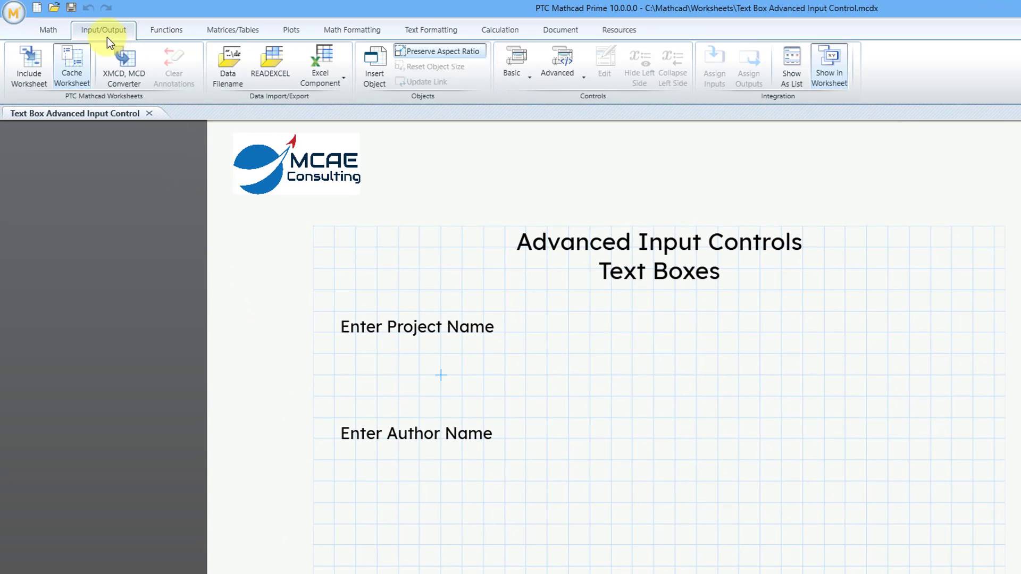
{"action": "left_click", "coordinate": [556, 61]}
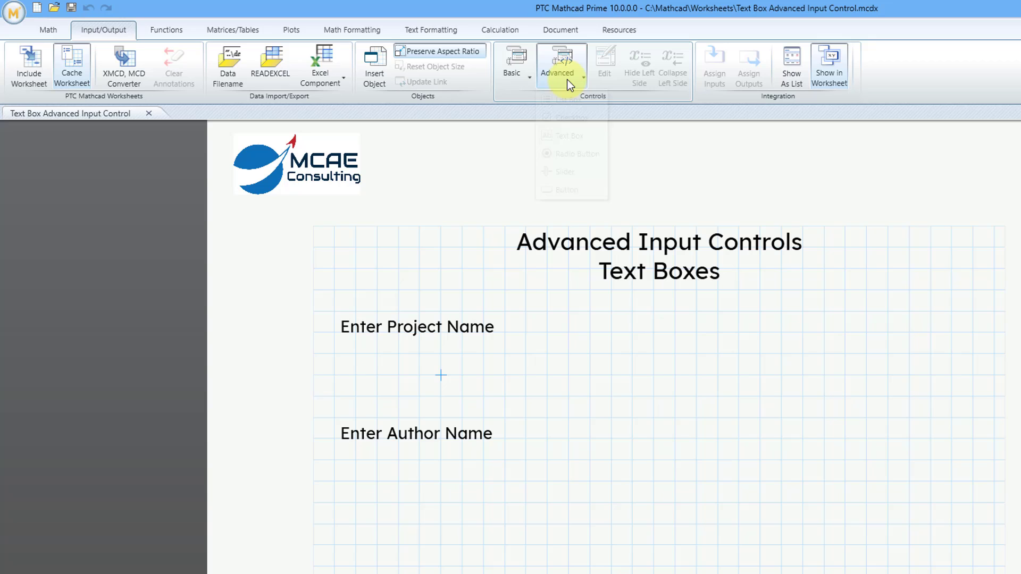
{"action": "left_click", "coordinate": [561, 64]}
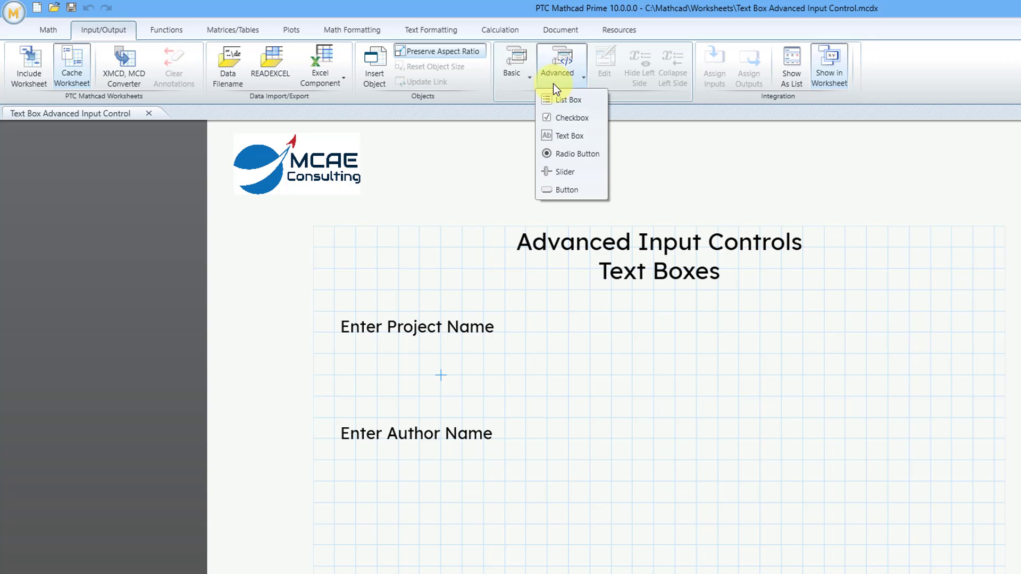
{"action": "mouse_move", "coordinate": [568, 135]}
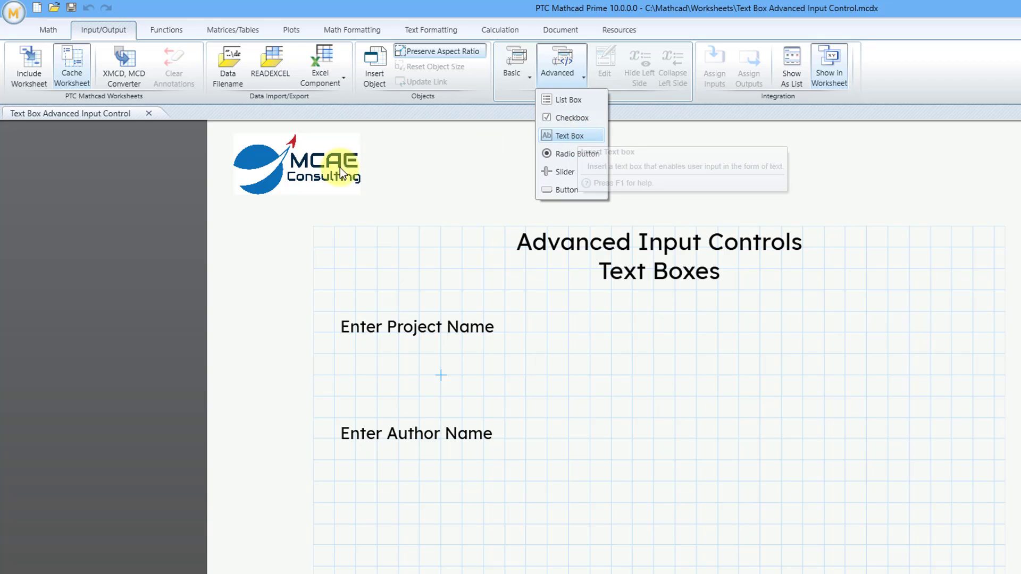
{"action": "left_click", "coordinate": [569, 135]}
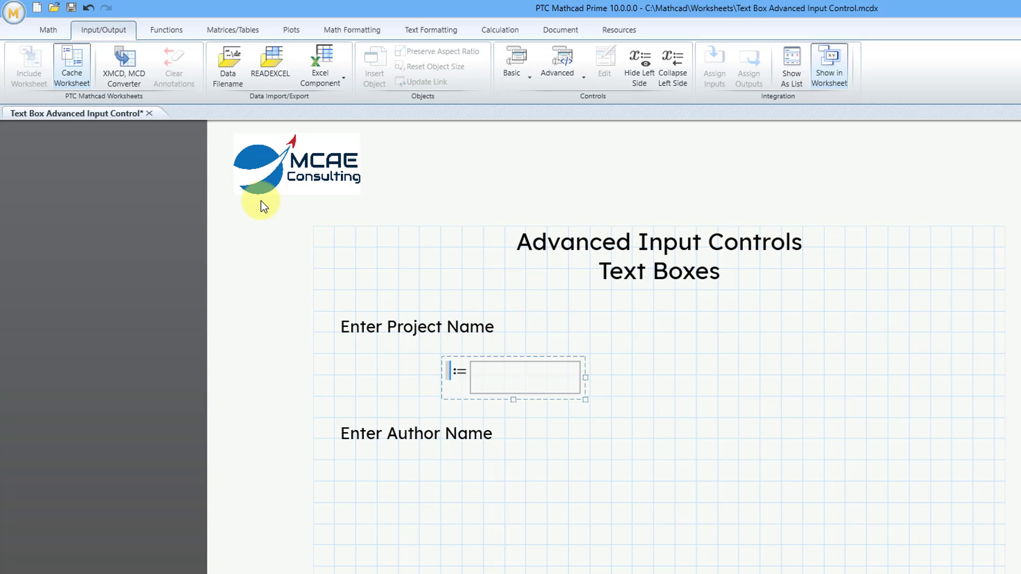
{"action": "type", "text": "Project"}
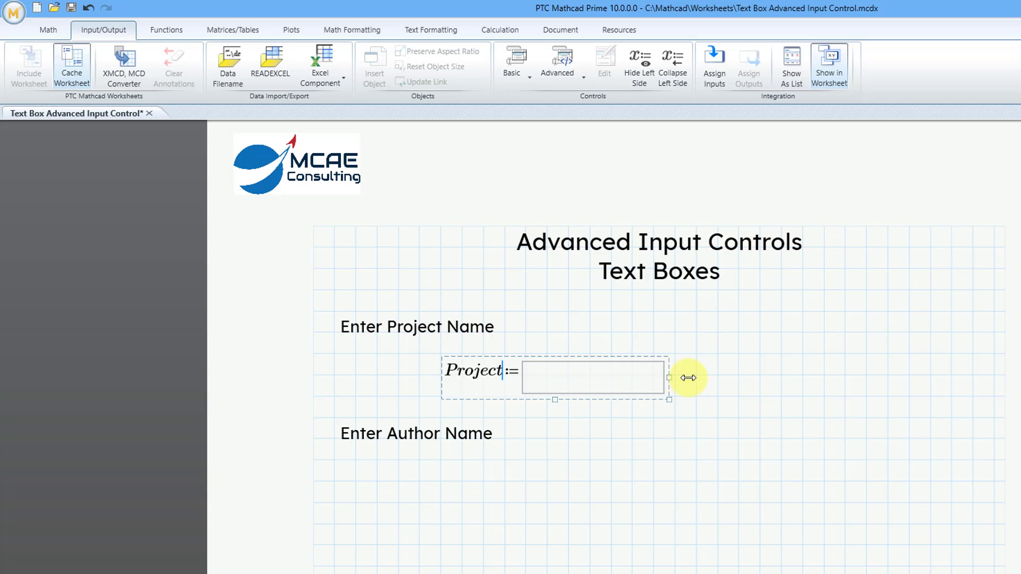
{"action": "left_click_drag", "start_coordinate": [668, 379], "coordinate": [805, 377]}
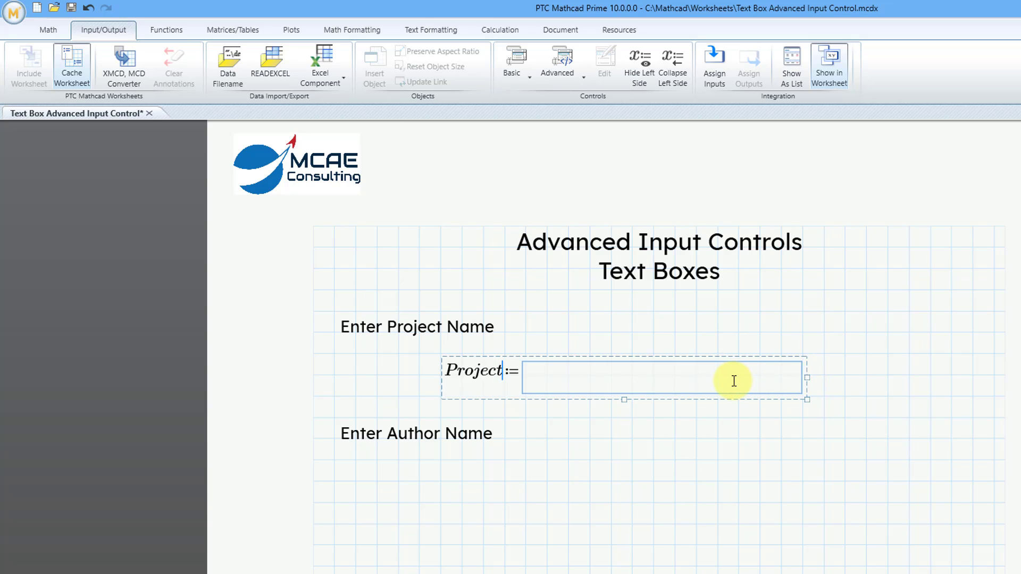
{"action": "right_click", "coordinate": [733, 381]}
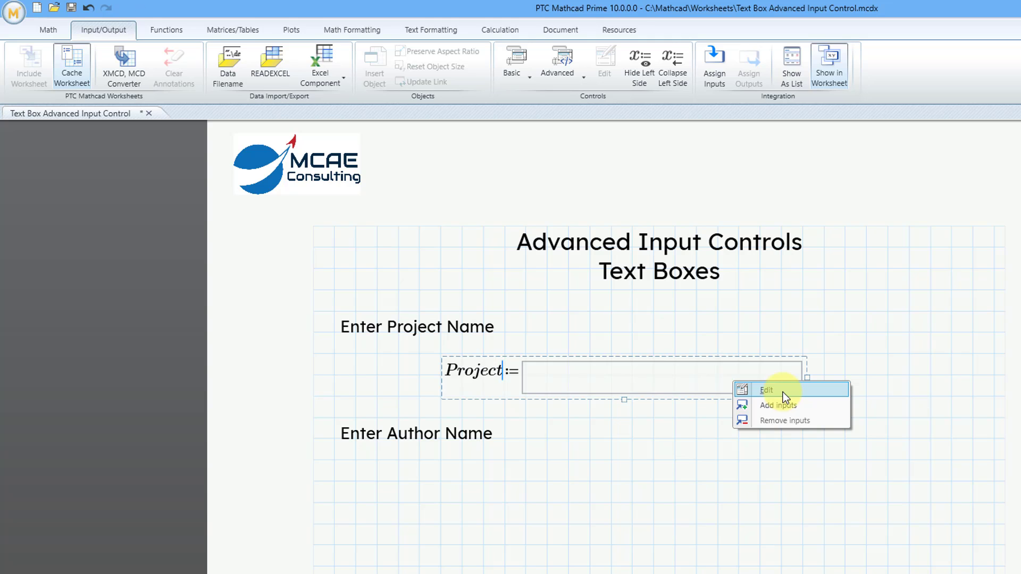
{"action": "left_click", "coordinate": [767, 390]}
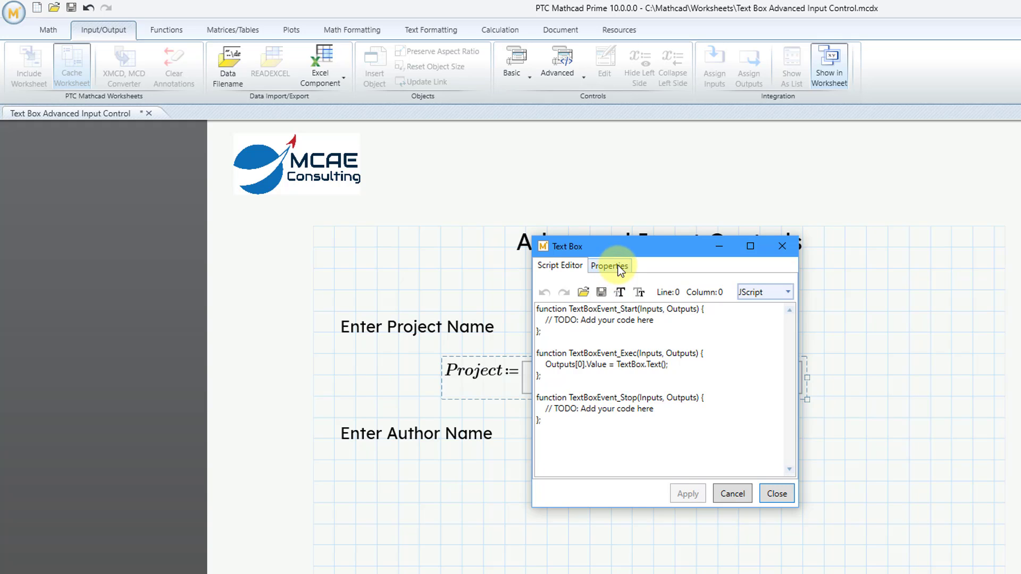
{"action": "left_click", "coordinate": [609, 266]}
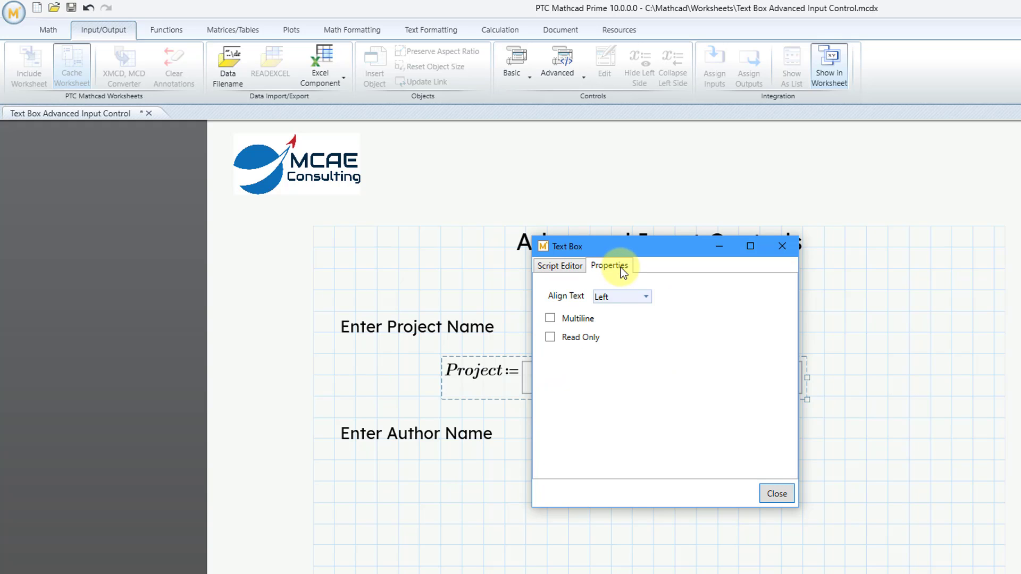
{"action": "left_click", "coordinate": [644, 297]}
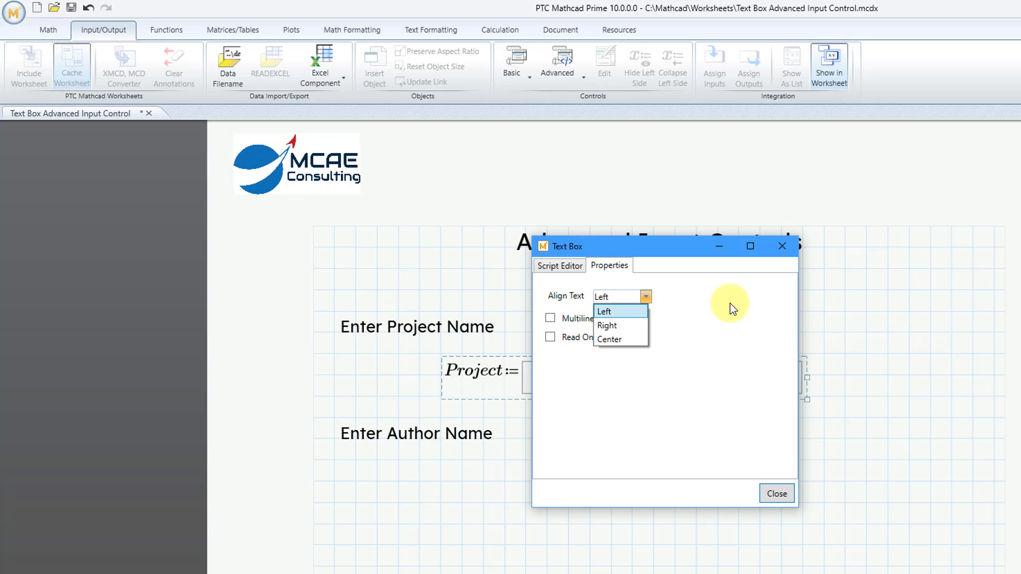
{"action": "left_click", "coordinate": [604, 312]}
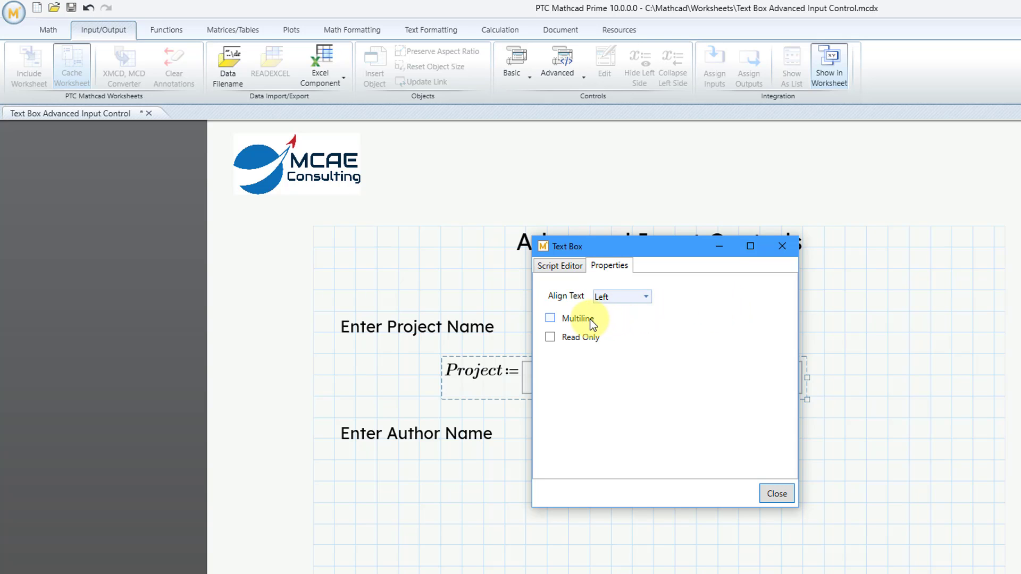
{"action": "mouse_move", "coordinate": [608, 337]}
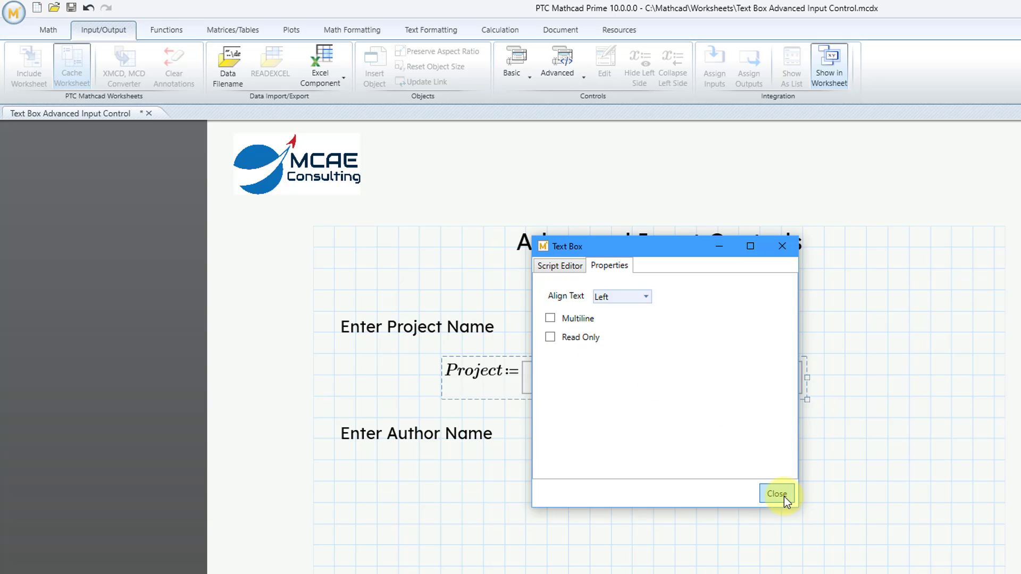
{"action": "left_click", "coordinate": [776, 493]}
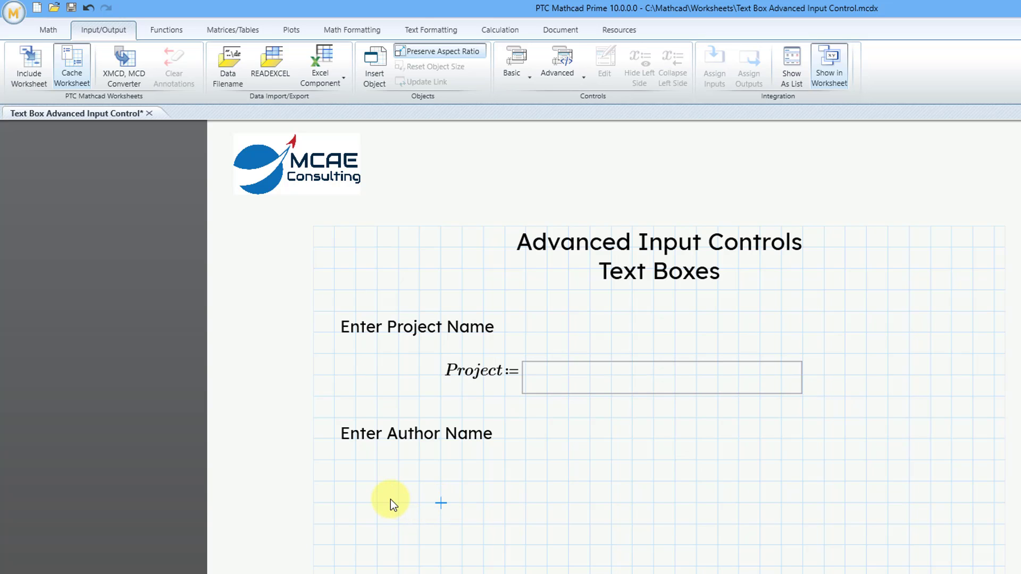
Write Author with the definition operator, assign a Text Box control and widen it to match Project.
{"action": "type", "text": "Author"}
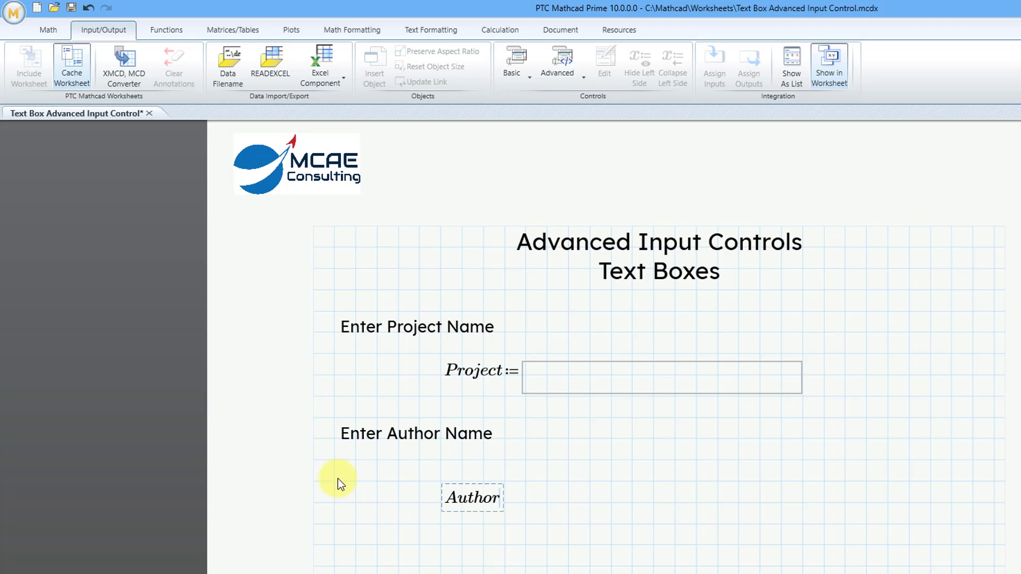
{"action": "left_click", "coordinate": [48, 30]}
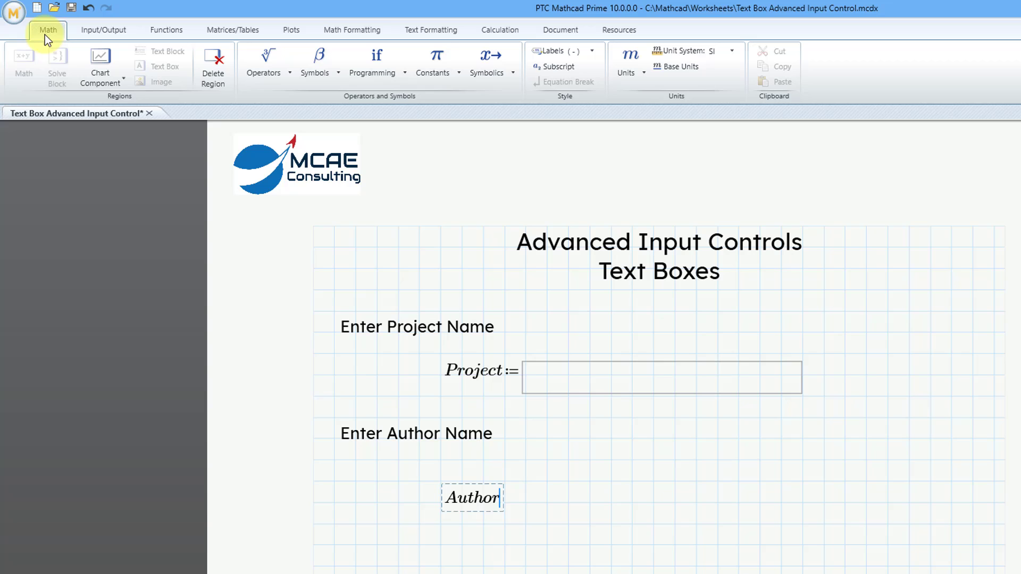
{"action": "left_click", "coordinate": [262, 62]}
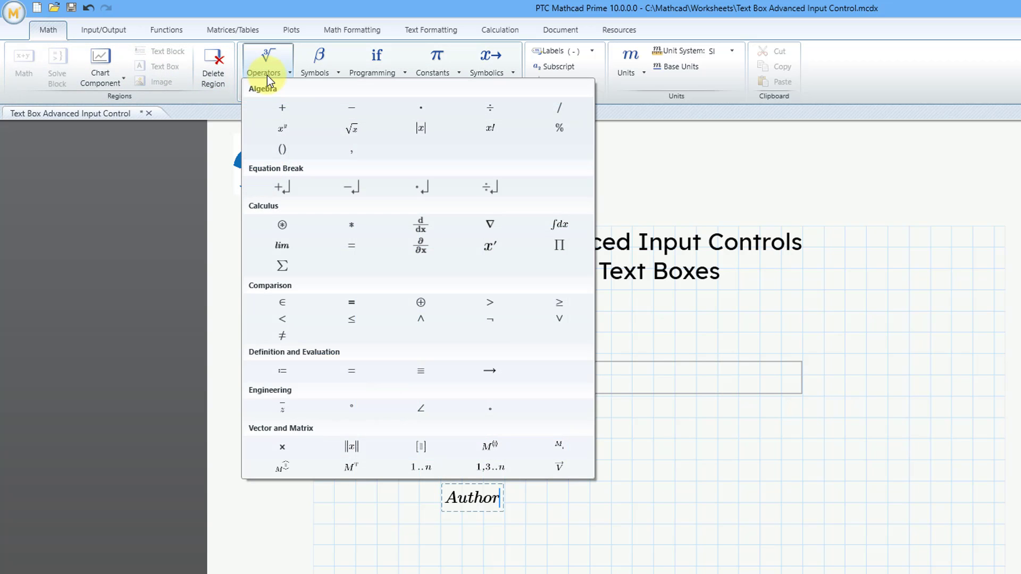
{"action": "mouse_move", "coordinate": [282, 370]}
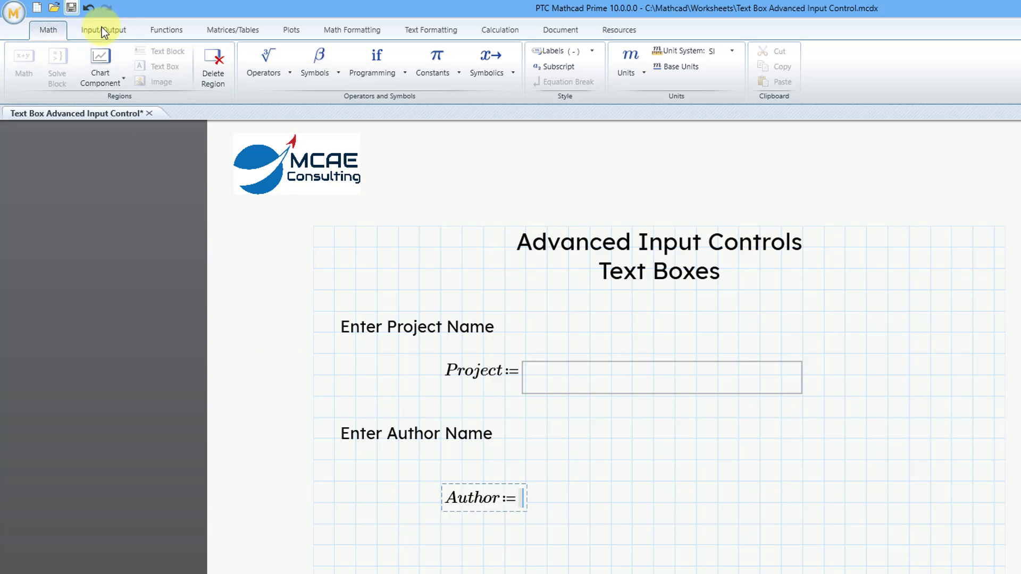
{"action": "left_click", "coordinate": [103, 29]}
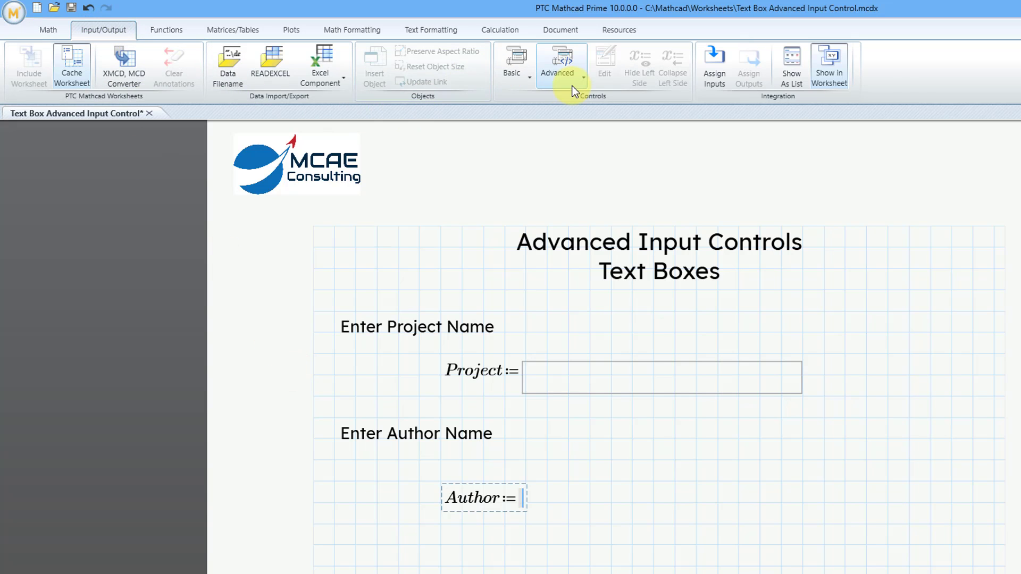
{"action": "left_click", "coordinate": [558, 63]}
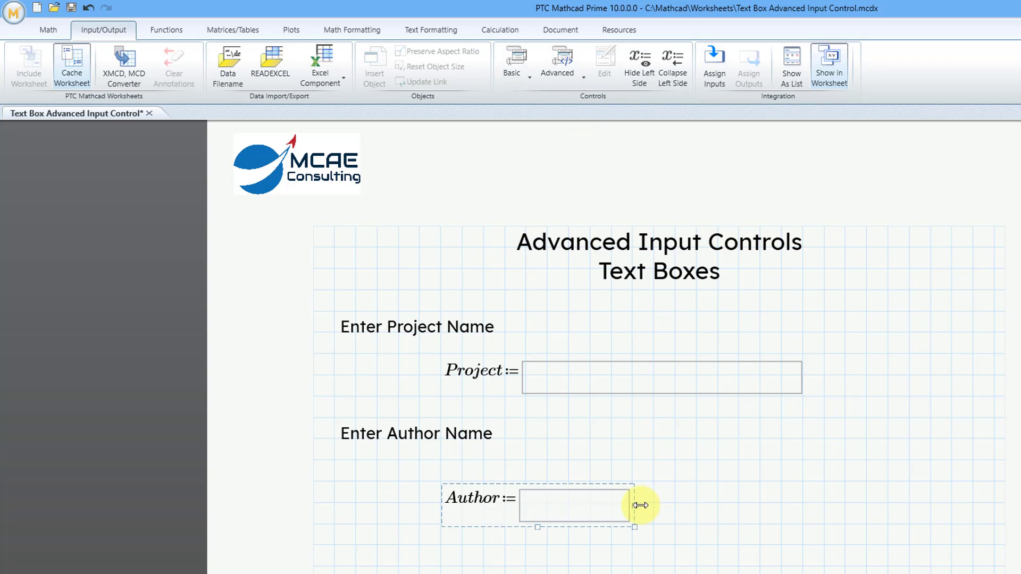
{"action": "left_click_drag", "start_coordinate": [641, 505], "coordinate": [812, 505]}
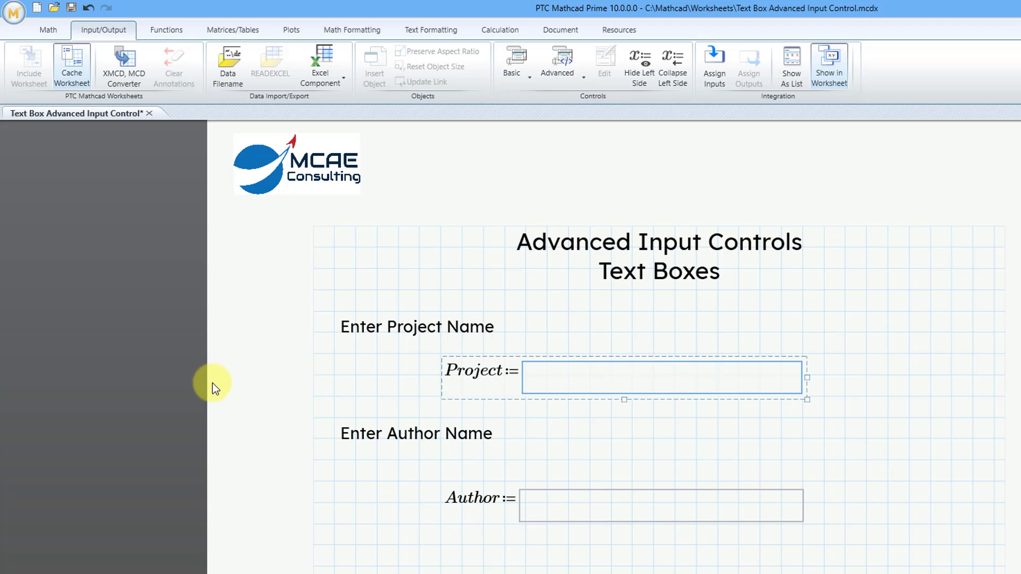
{"action": "mouse_move", "coordinate": [300, 402]}
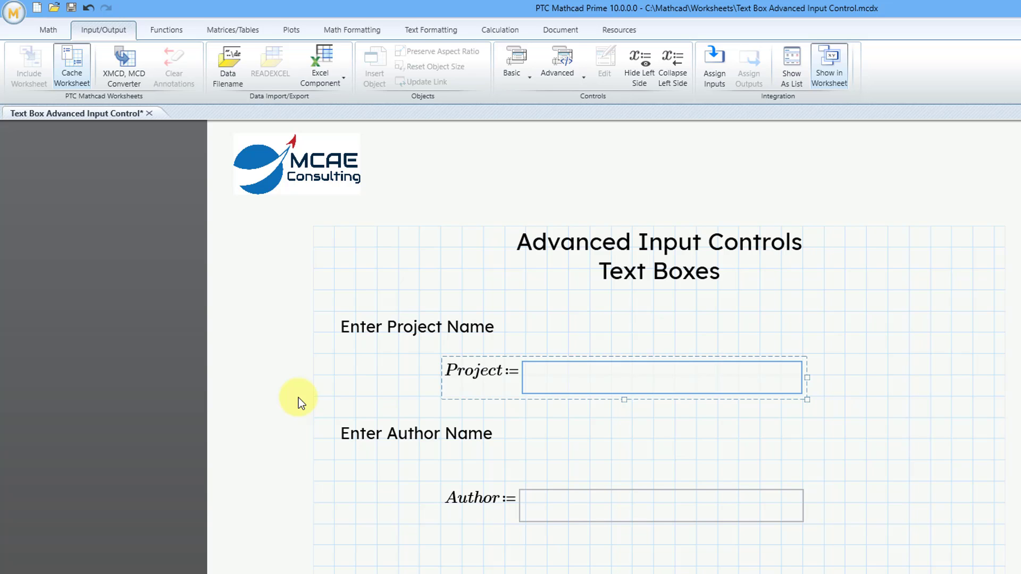
Enter Engineering Definition in the Project box and D. Martin in the Author box.
{"action": "type", "text": "Engineering Definition"}
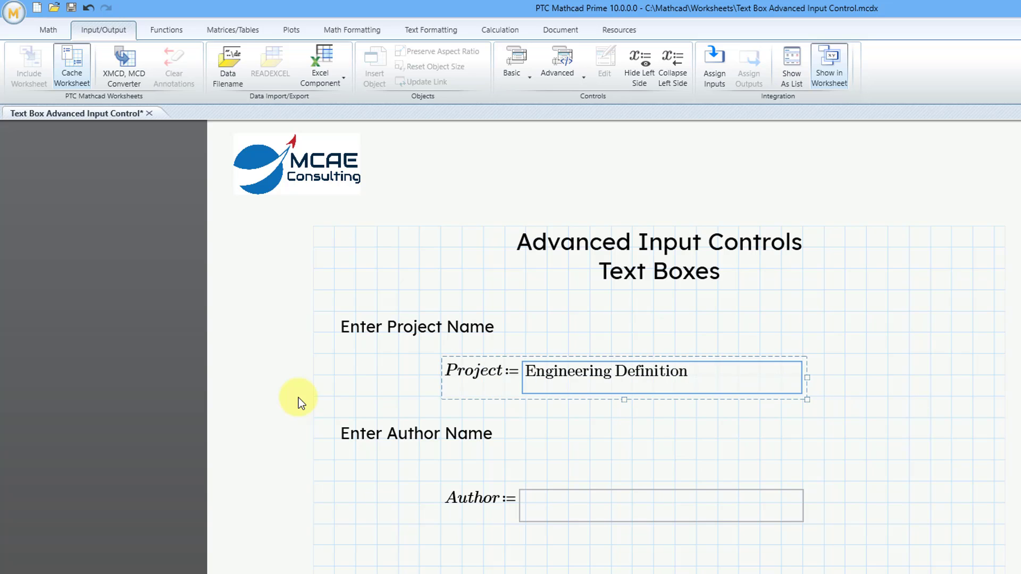
{"action": "left_click", "coordinate": [660, 504]}
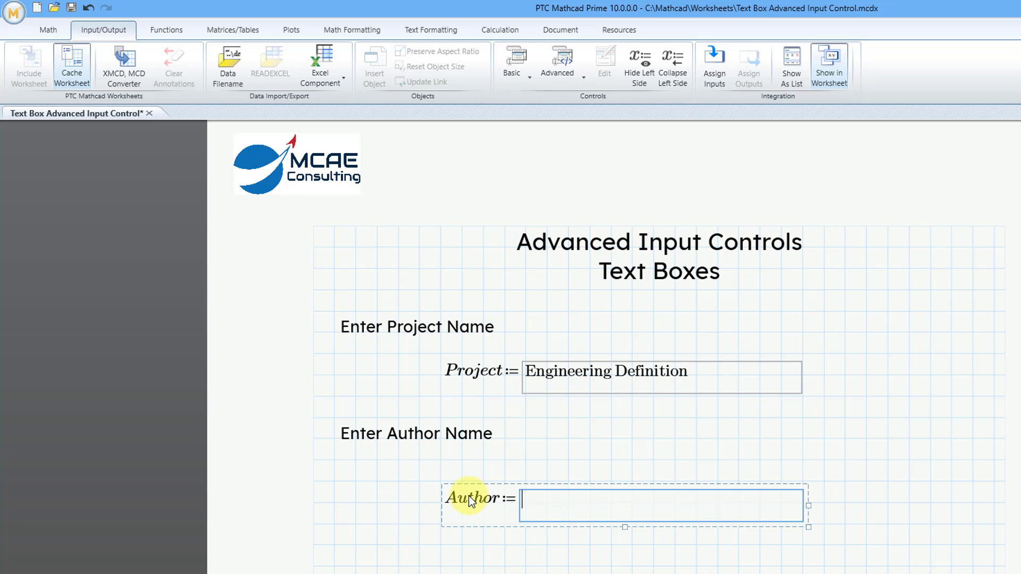
{"action": "type", "text": "D. Martin"}
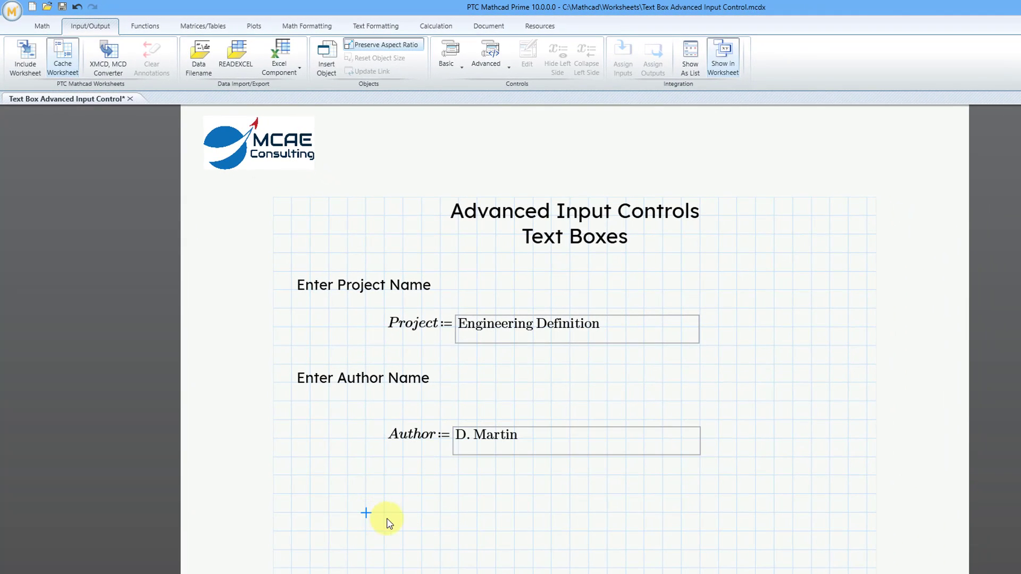
{"action": "mouse_move", "coordinate": [285, 500]}
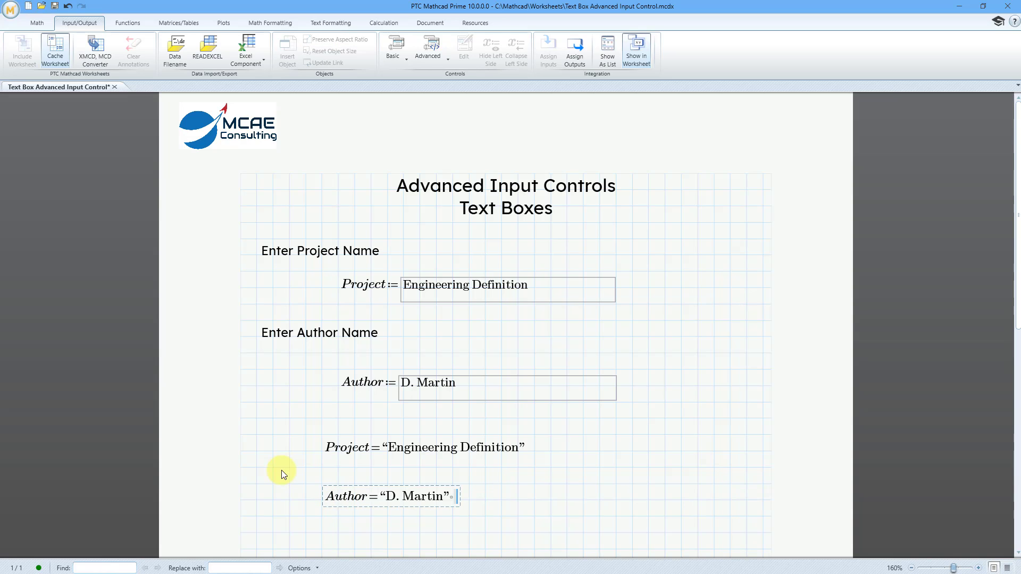
{"action": "mouse_move", "coordinate": [521, 500]}
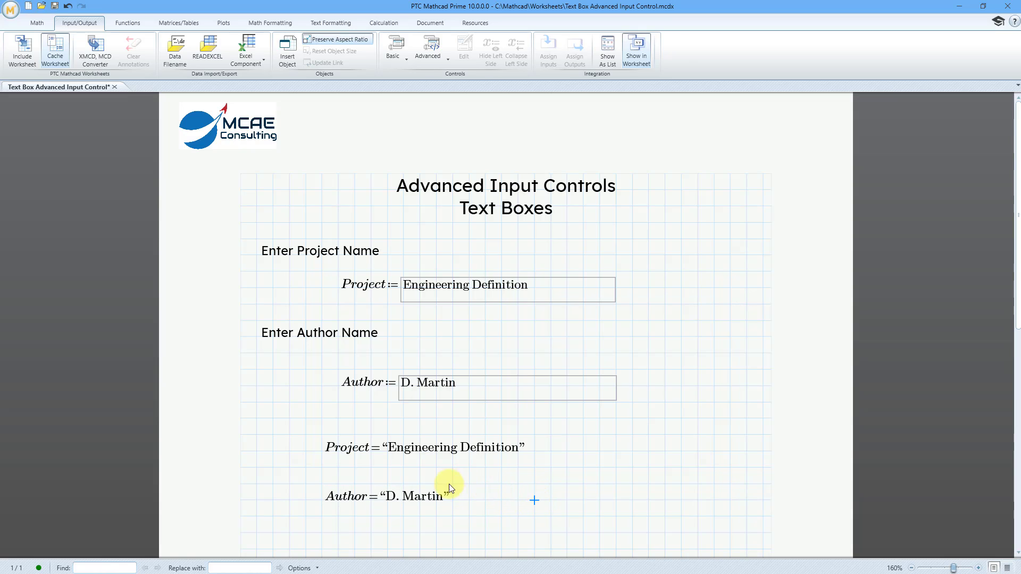
{"action": "mouse_move", "coordinate": [355, 422]}
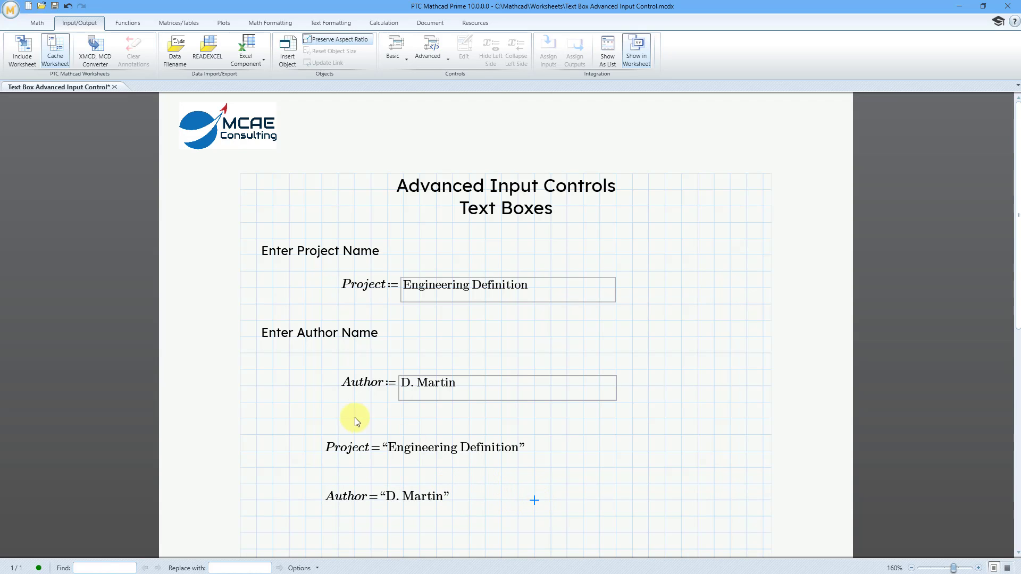
{"action": "mouse_move", "coordinate": [241, 374]}
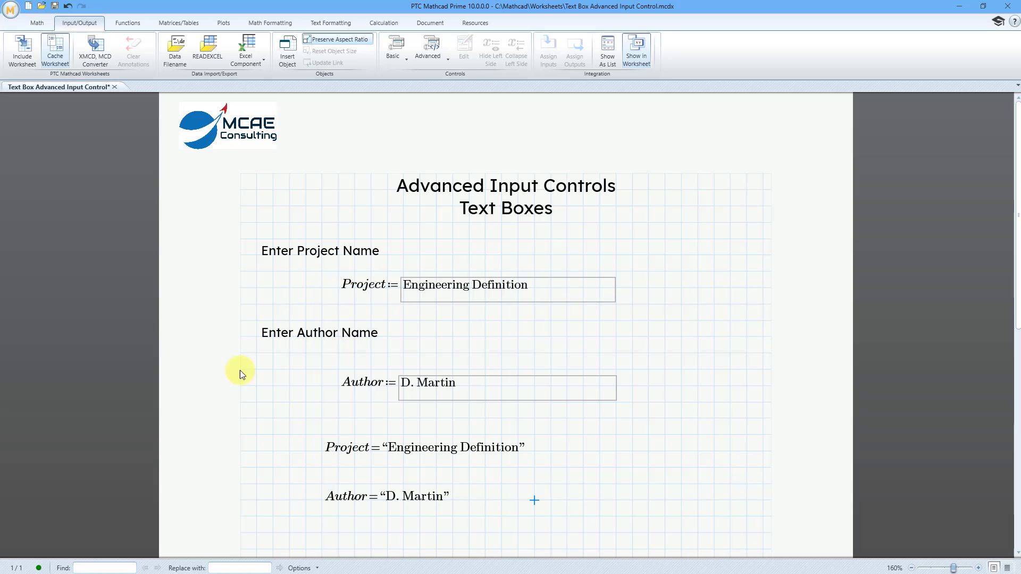
Show the Functions ribbon after evaluating Project and Author.
{"action": "left_click", "coordinate": [128, 22]}
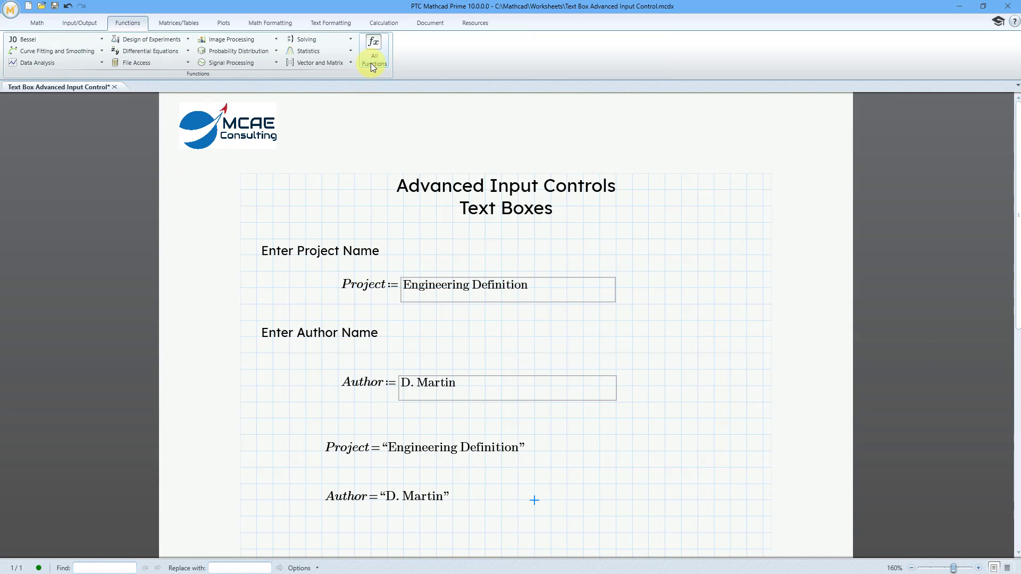
Show All Functions with the String category expanded (concat, search, strlen).
{"action": "left_click", "coordinate": [373, 51]}
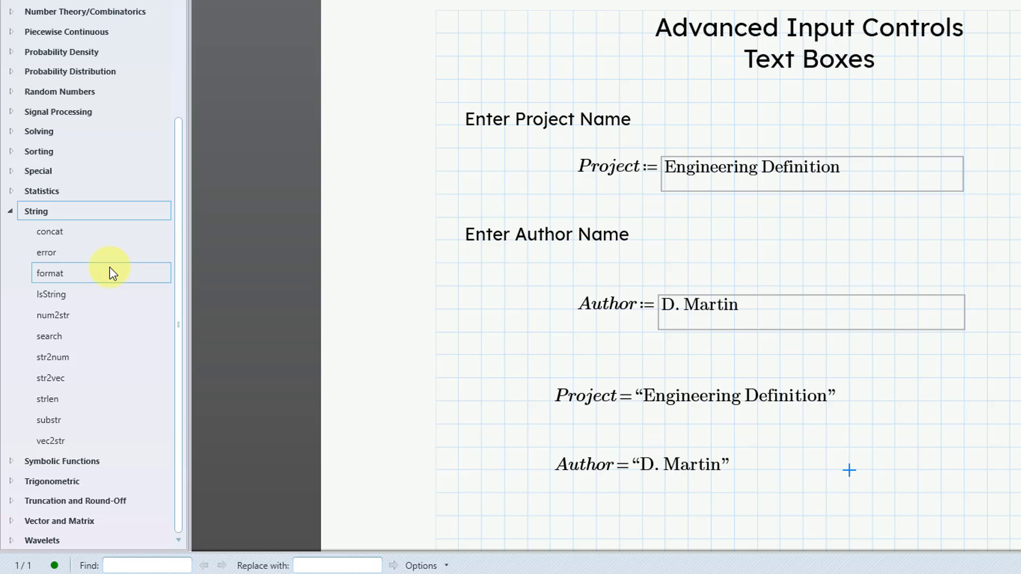
{"action": "mouse_move", "coordinate": [272, 328]}
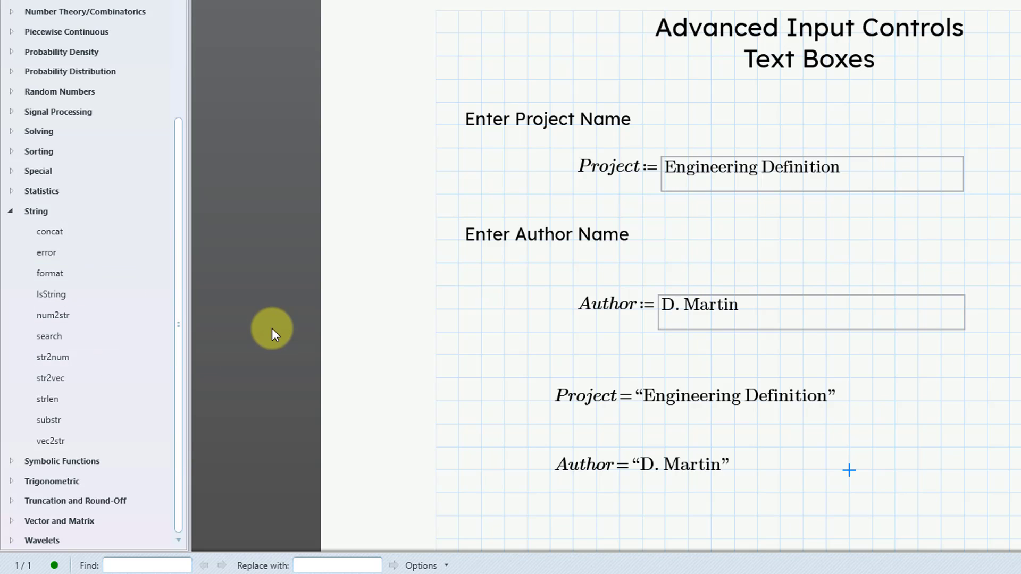